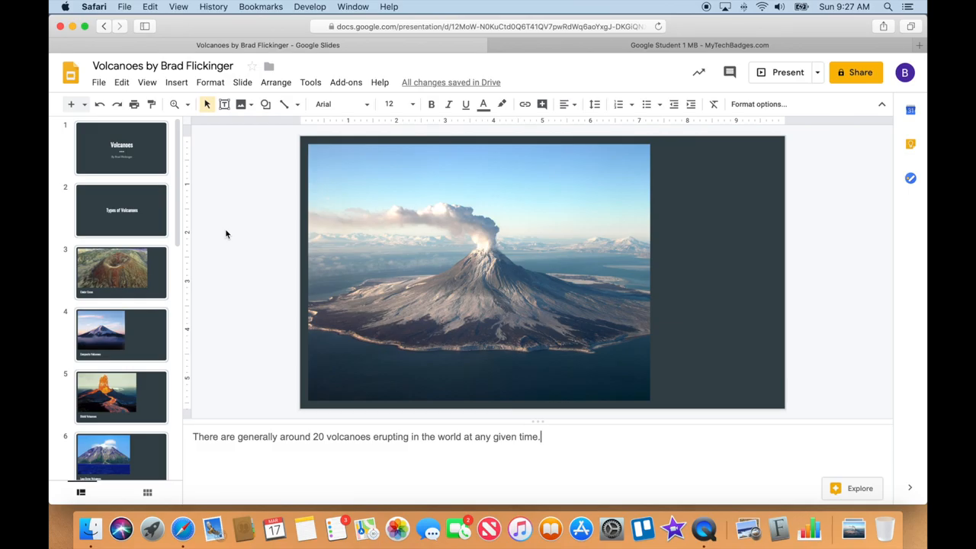
{"action": "mouse_move", "coordinate": [213, 222]}
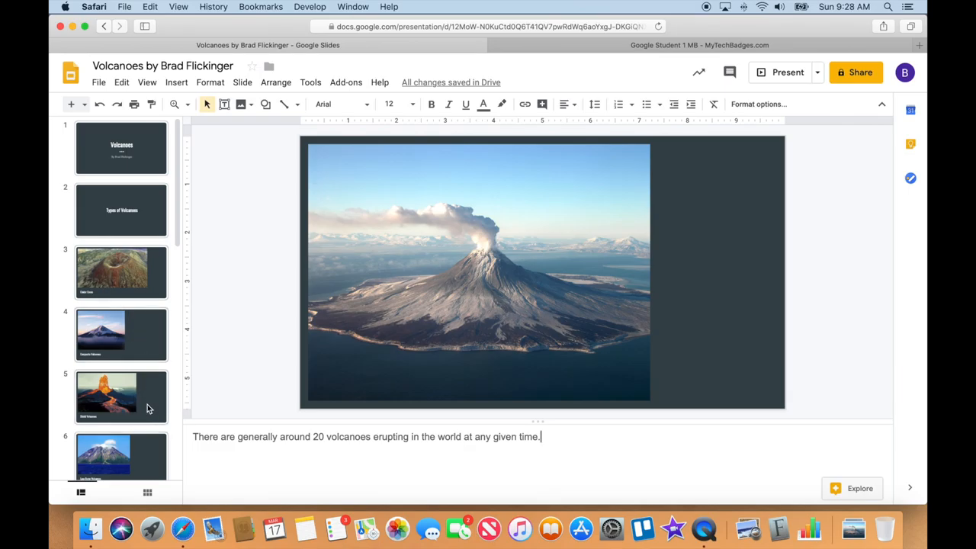
{"action": "mouse_move", "coordinate": [244, 238]}
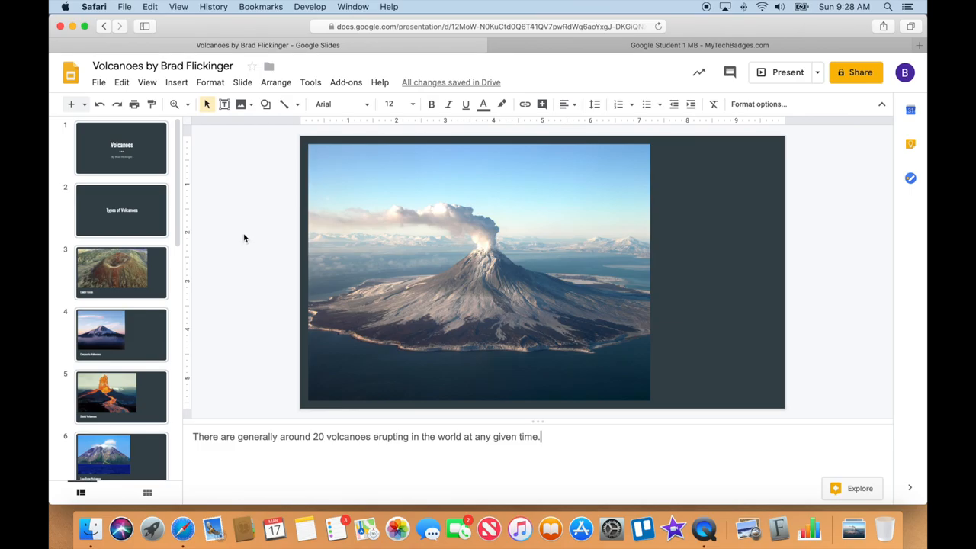
Select the title slide 'Volcanoes' in the filmstrip
{"action": "left_click", "coordinate": [122, 148]}
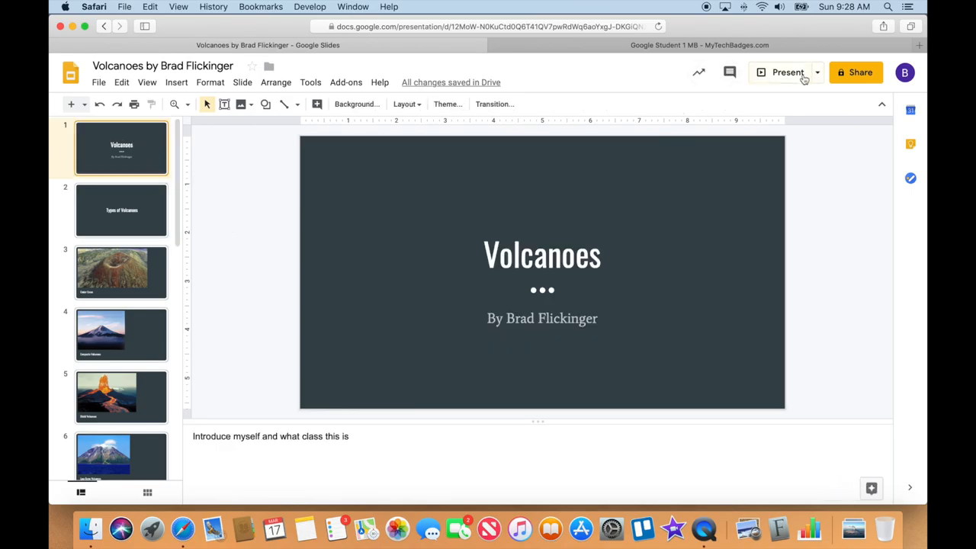
Start the slideshow in Presenter view so the speaker notes are visible
{"action": "left_click", "coordinate": [818, 73]}
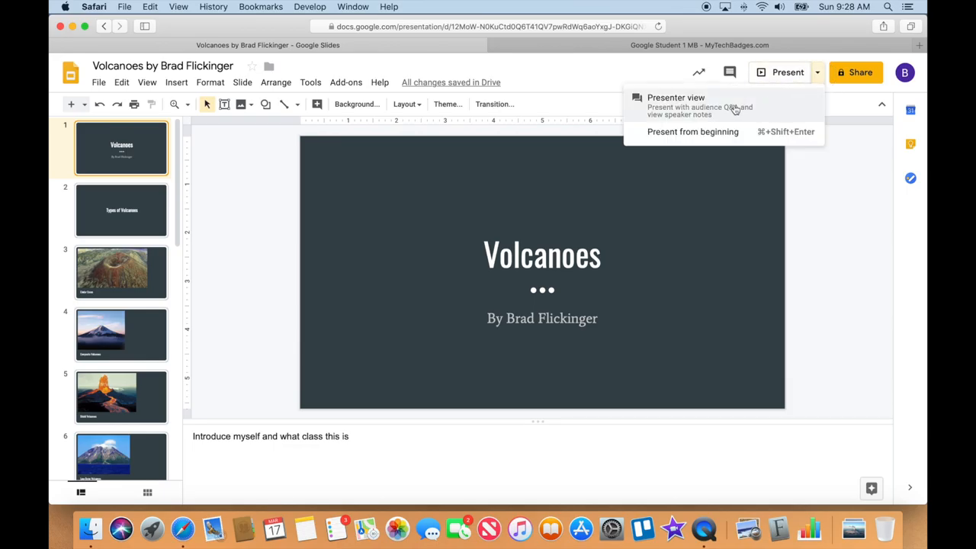
{"action": "mouse_move", "coordinate": [704, 115]}
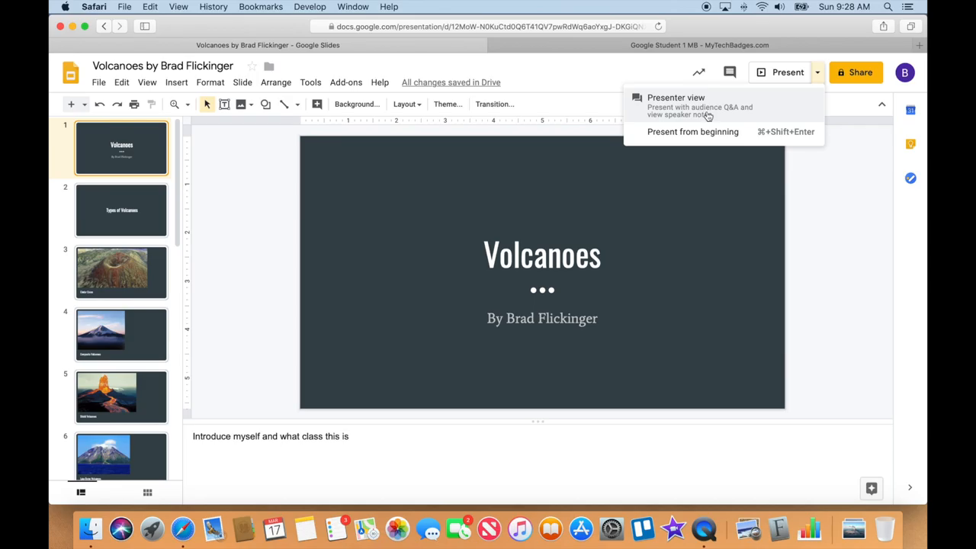
{"action": "mouse_move", "coordinate": [711, 113]}
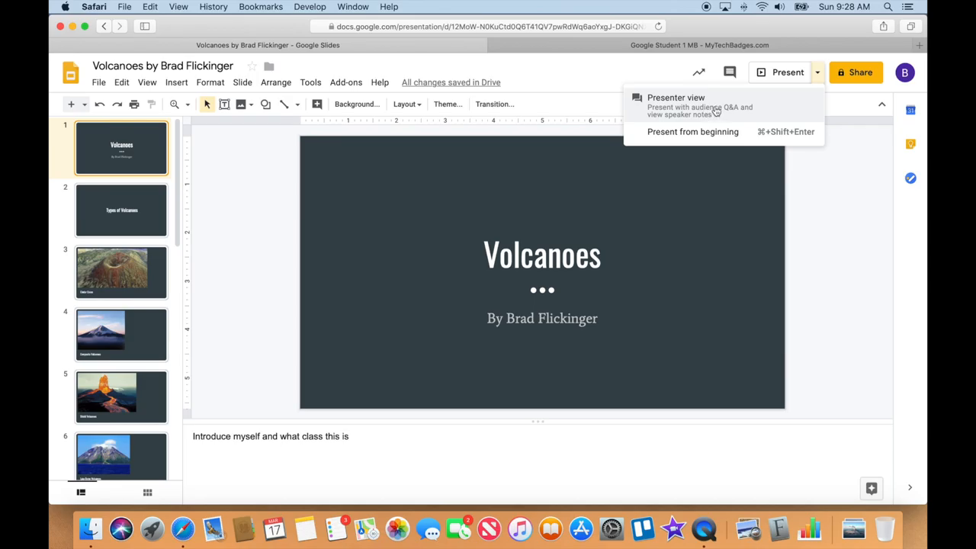
{"action": "mouse_move", "coordinate": [720, 119]}
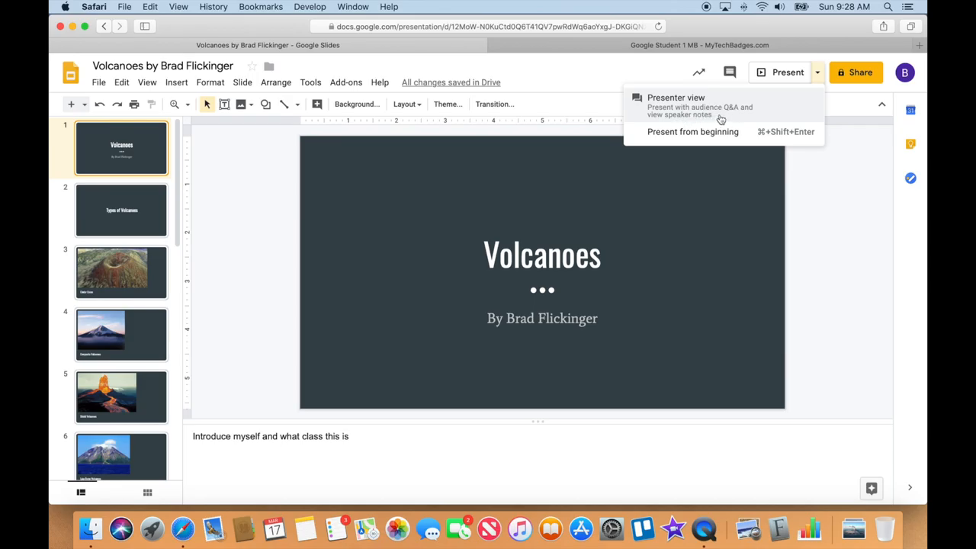
{"action": "left_click", "coordinate": [675, 98]}
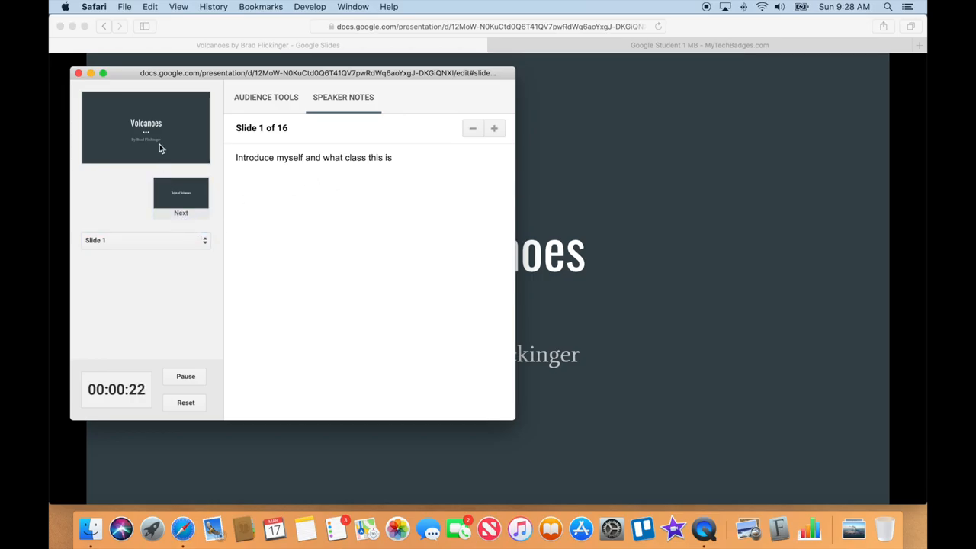
{"action": "mouse_move", "coordinate": [129, 200]}
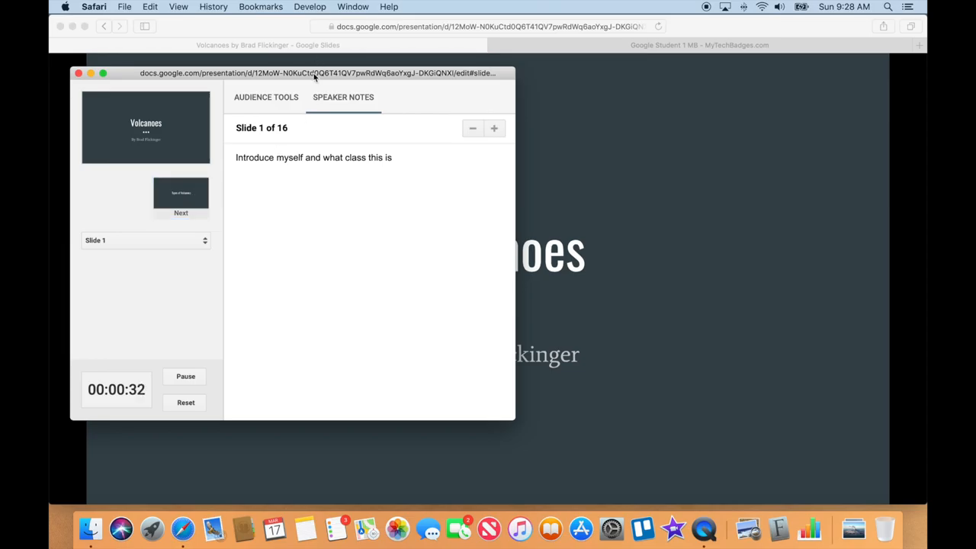
Centre the Presenter view window on screen and advance to slide 2, 'Types of Volcanoes'
{"action": "left_click_drag", "start_coordinate": [314, 73], "coordinate": [515, 106]}
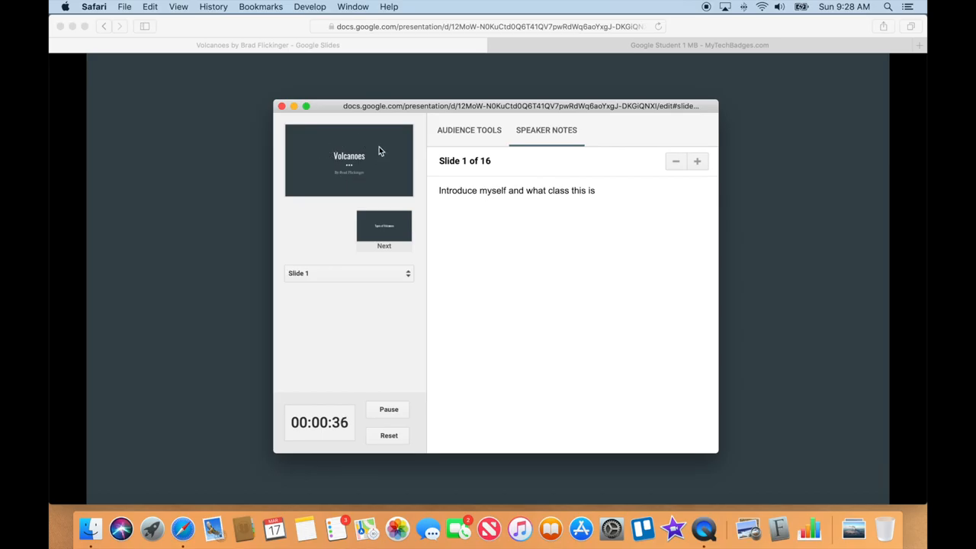
{"action": "mouse_move", "coordinate": [358, 162]}
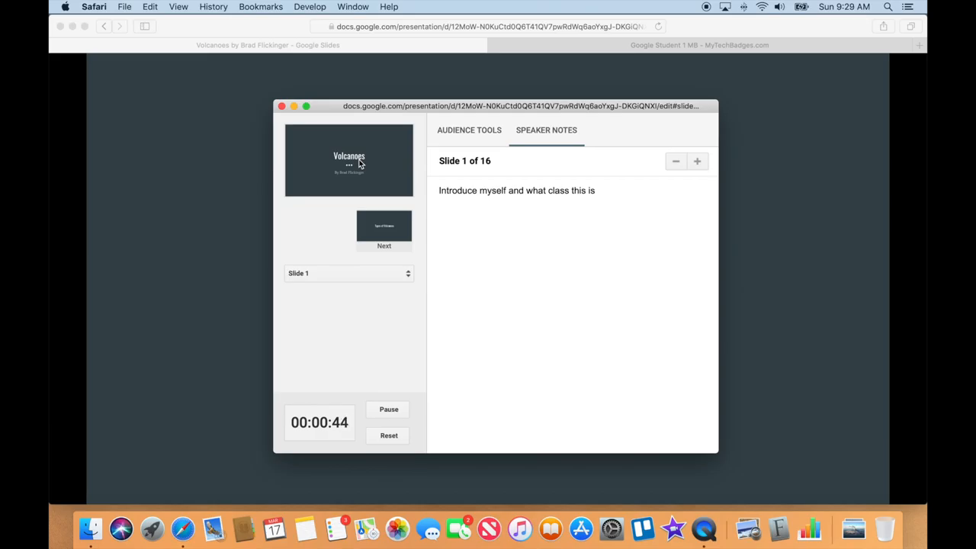
{"action": "left_click", "coordinate": [384, 232]}
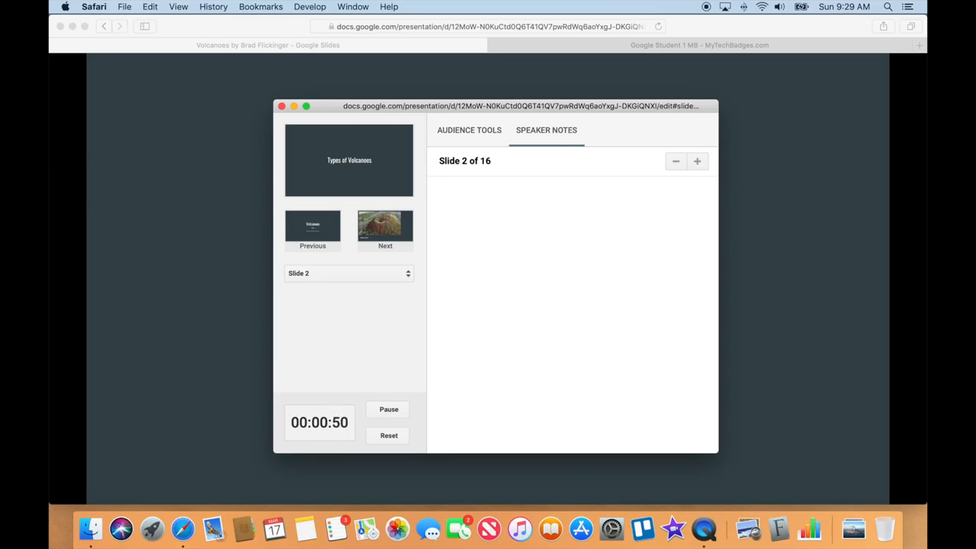
Advance through Cinder Cones and Composite Volcanoes to slide 5, Shield Volcanoes, with its notes
{"action": "left_click", "coordinate": [385, 229]}
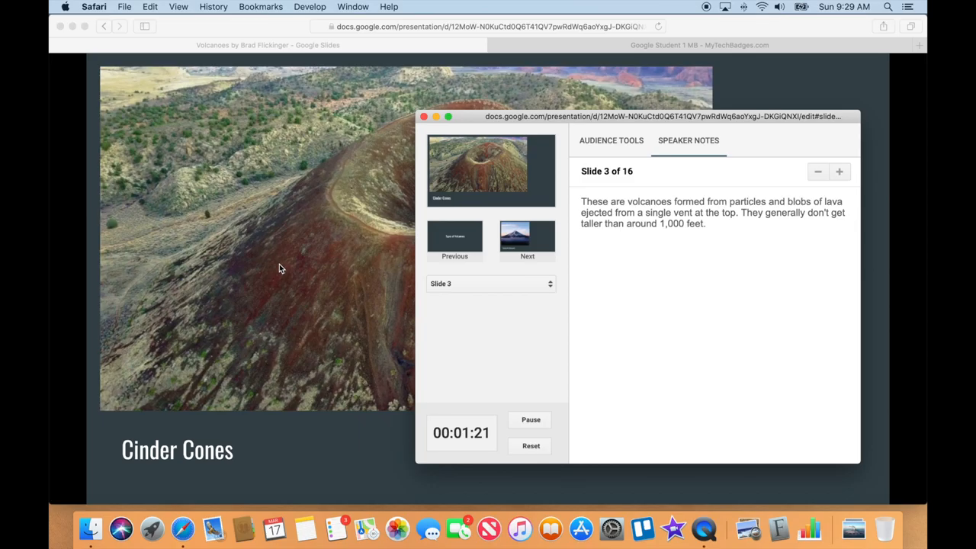
{"action": "mouse_move", "coordinate": [527, 236]}
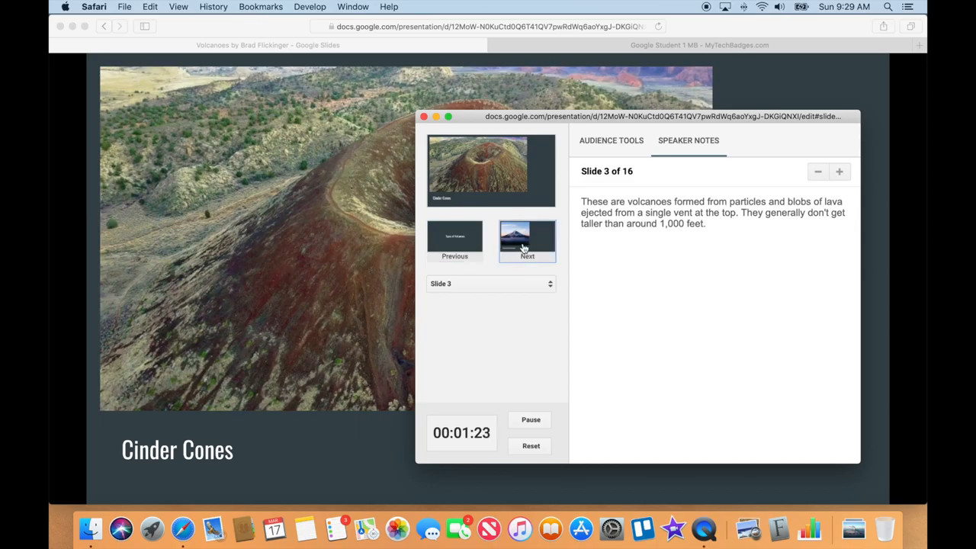
{"action": "left_click", "coordinate": [528, 241]}
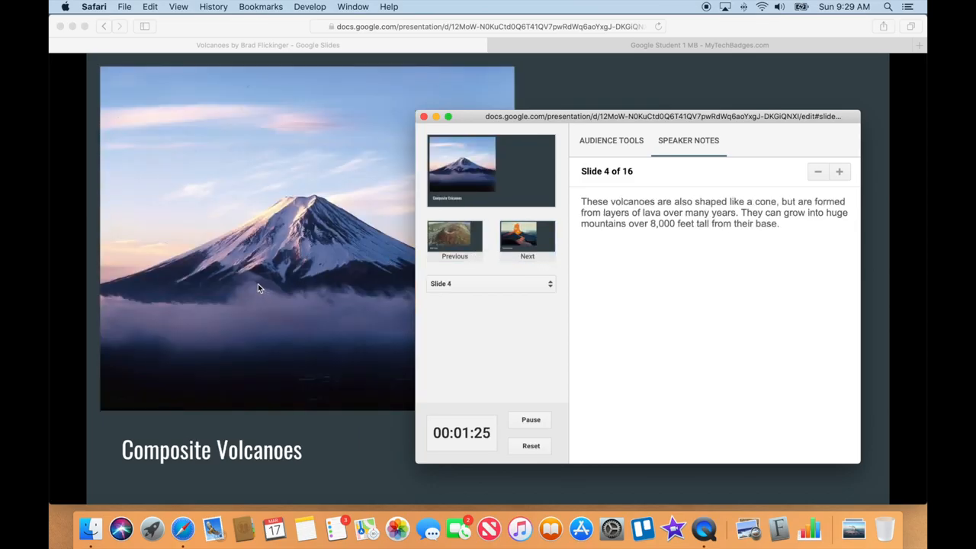
{"action": "mouse_move", "coordinate": [281, 306]}
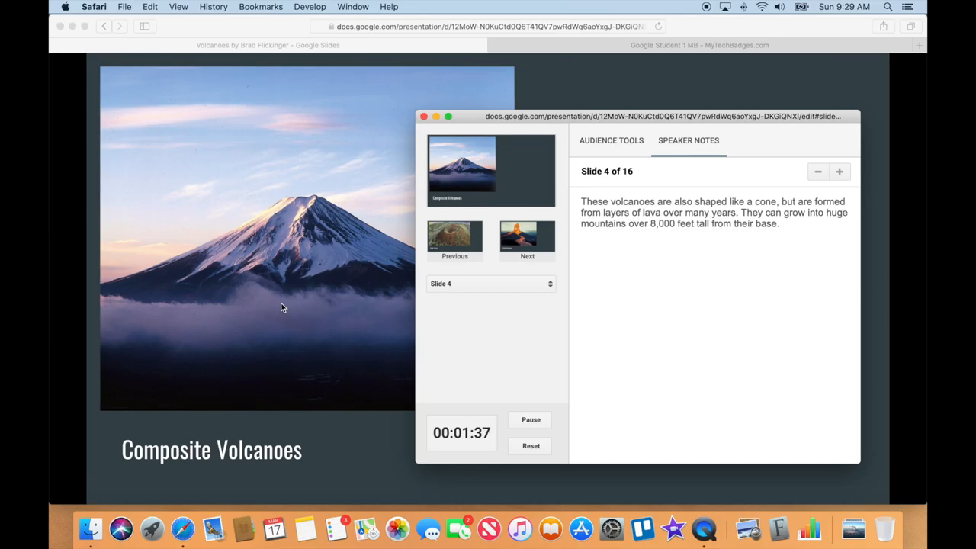
{"action": "left_click", "coordinate": [527, 237]}
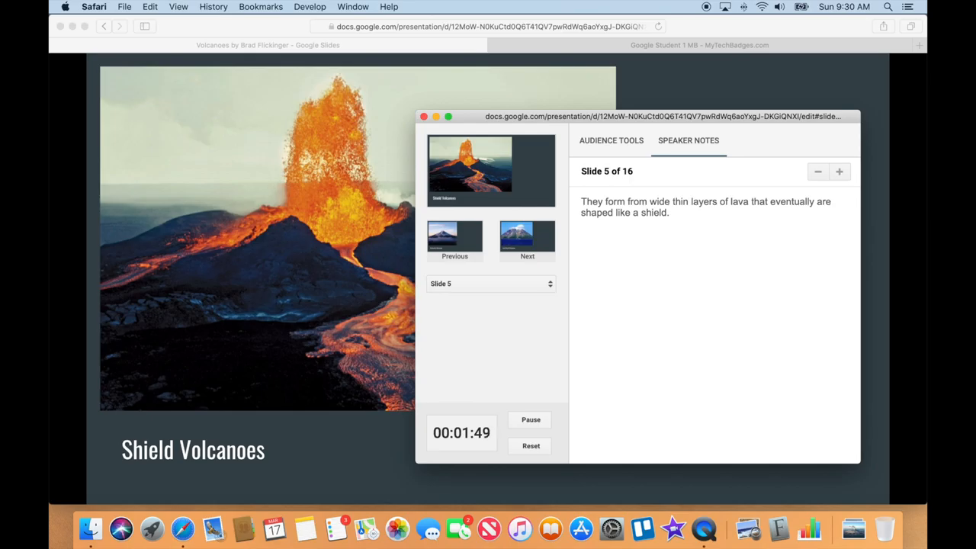
{"action": "mouse_move", "coordinate": [606, 238]}
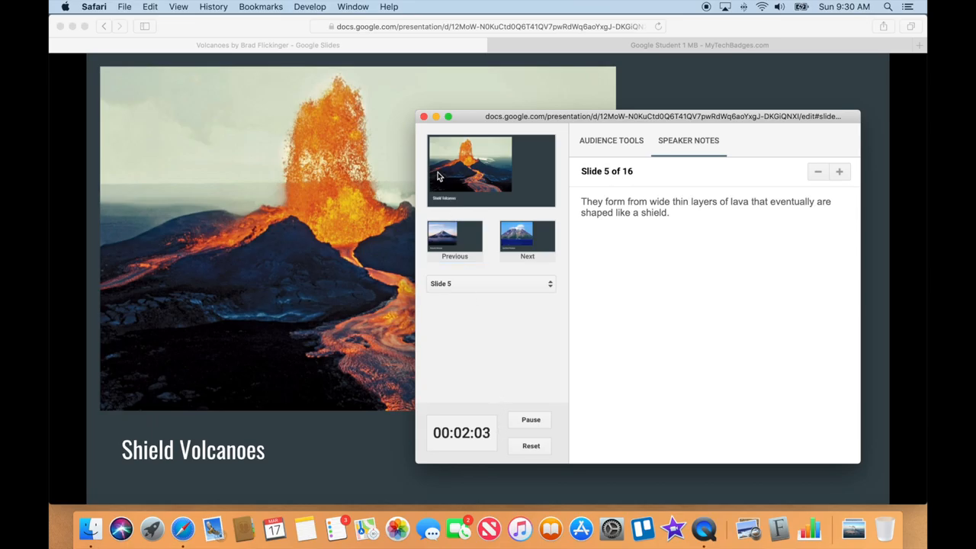
End the presentation and select the volcano photo on the Shield Volcanoes slide in the editor
{"action": "left_click", "coordinate": [424, 116]}
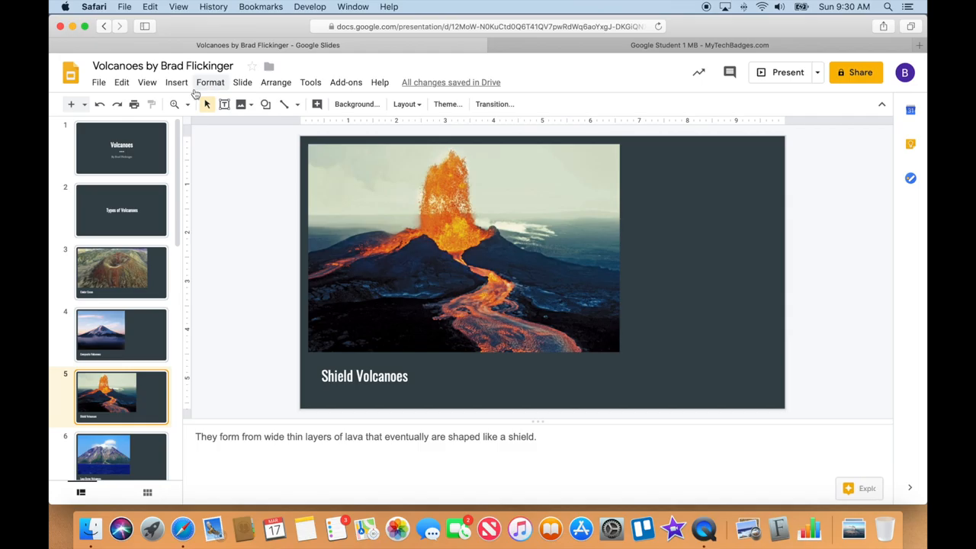
{"action": "mouse_move", "coordinate": [376, 219]}
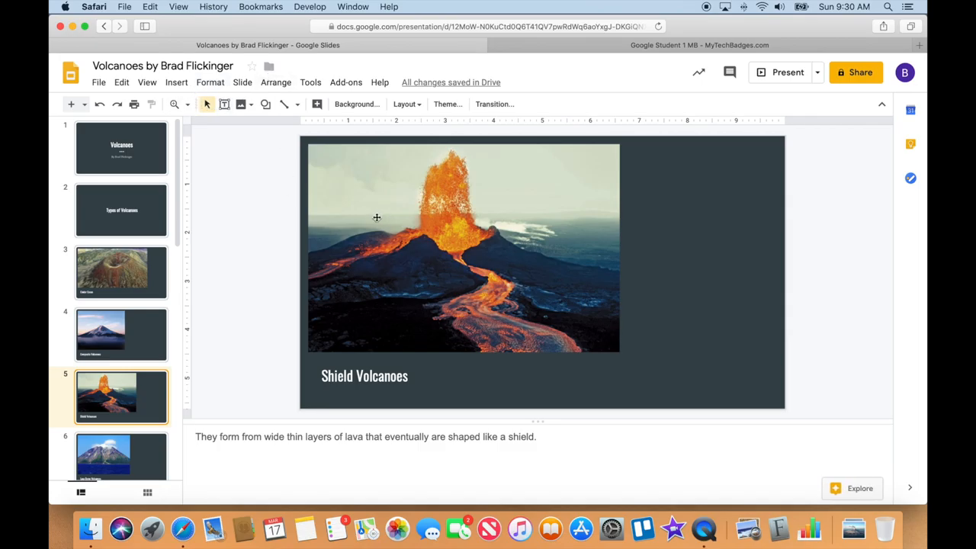
{"action": "mouse_move", "coordinate": [350, 256]}
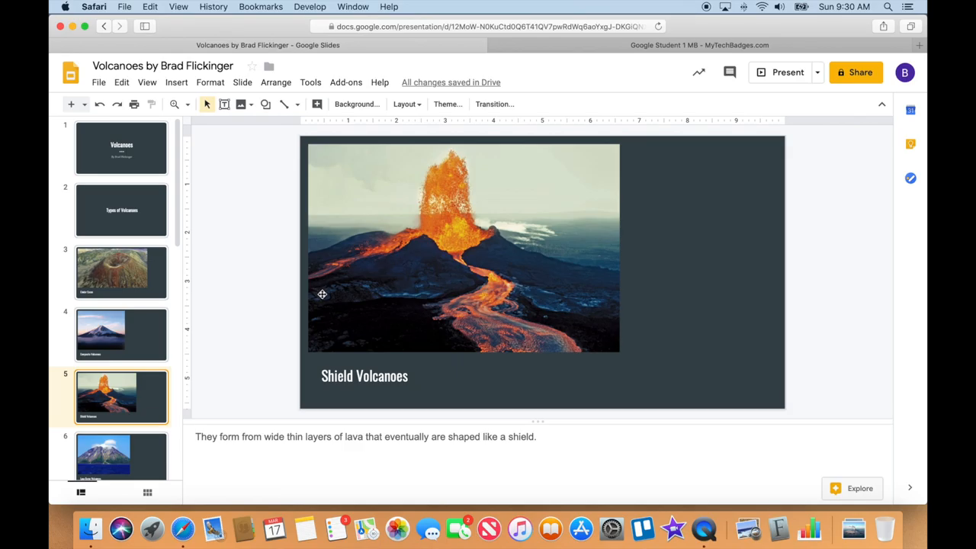
{"action": "mouse_move", "coordinate": [860, 72]}
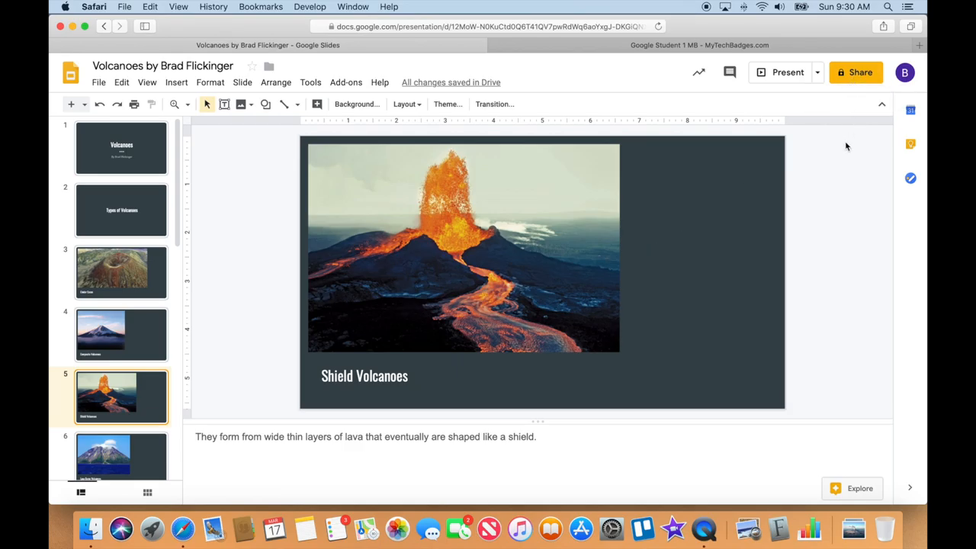
{"action": "mouse_move", "coordinate": [800, 167]}
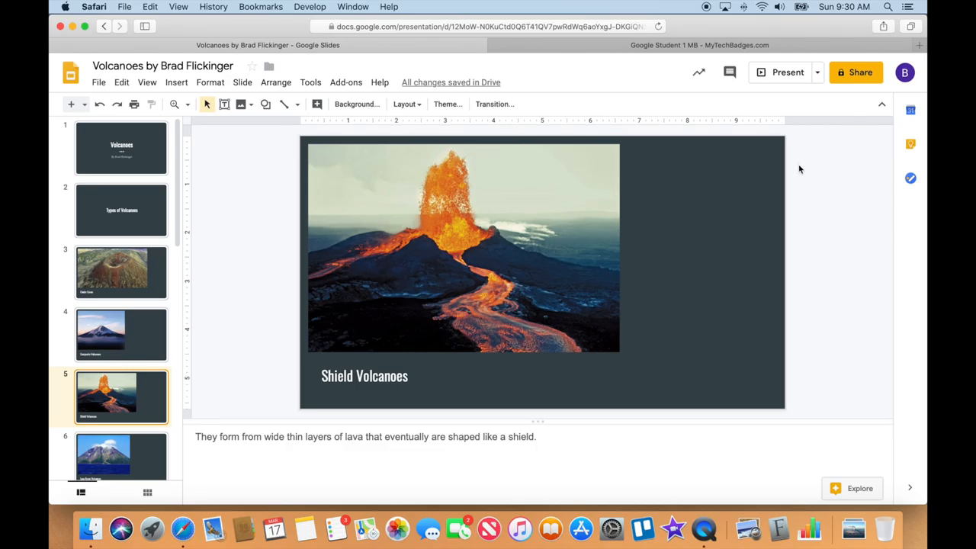
{"action": "mouse_move", "coordinate": [672, 192]}
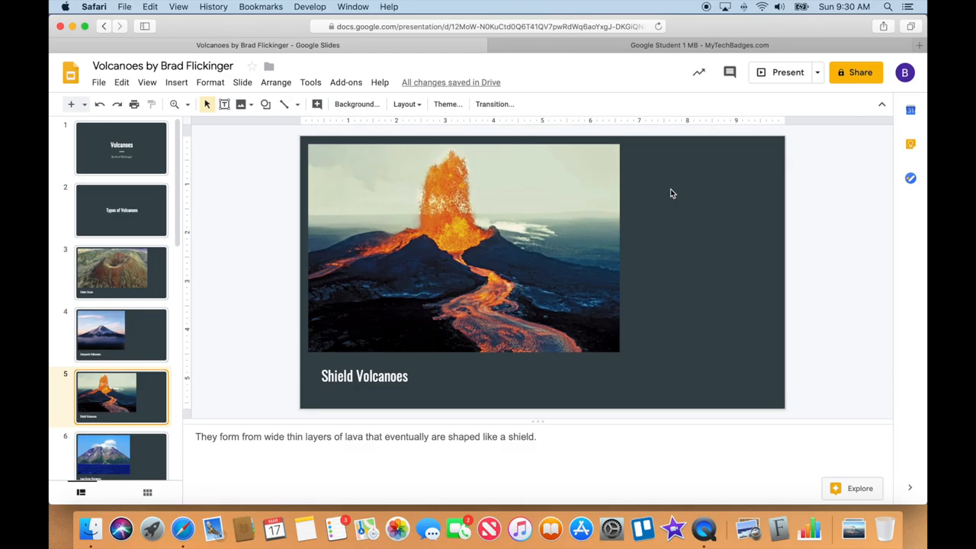
{"action": "mouse_move", "coordinate": [555, 341]}
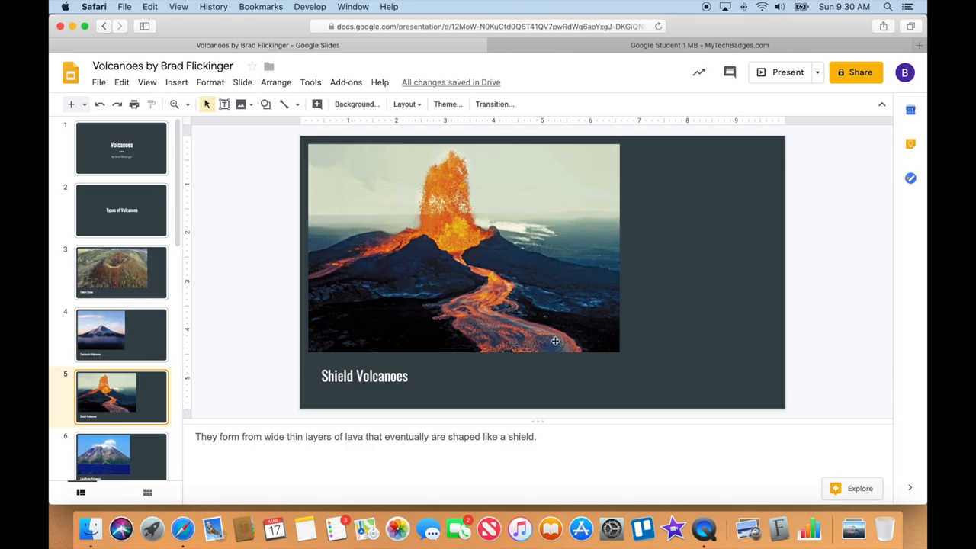
{"action": "mouse_move", "coordinate": [695, 174]}
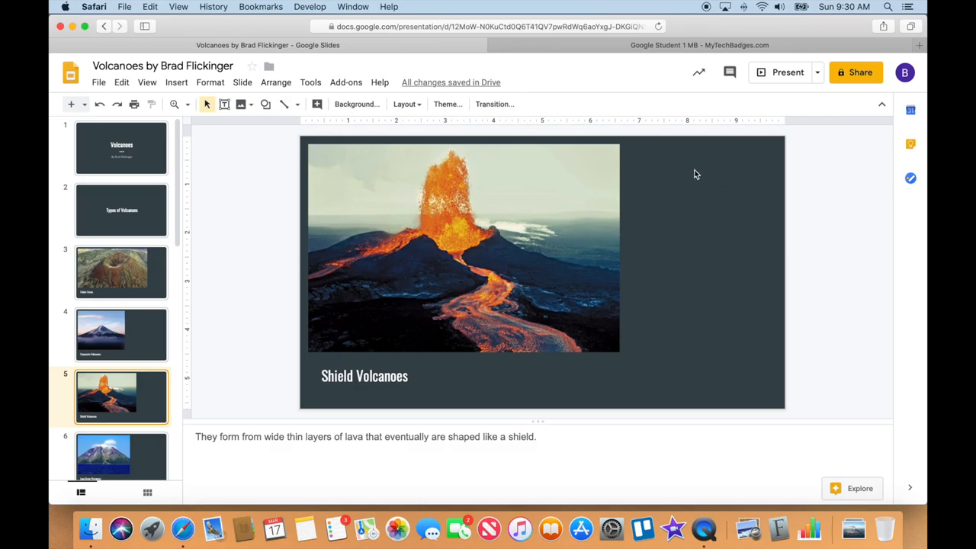
{"action": "mouse_move", "coordinate": [637, 244]}
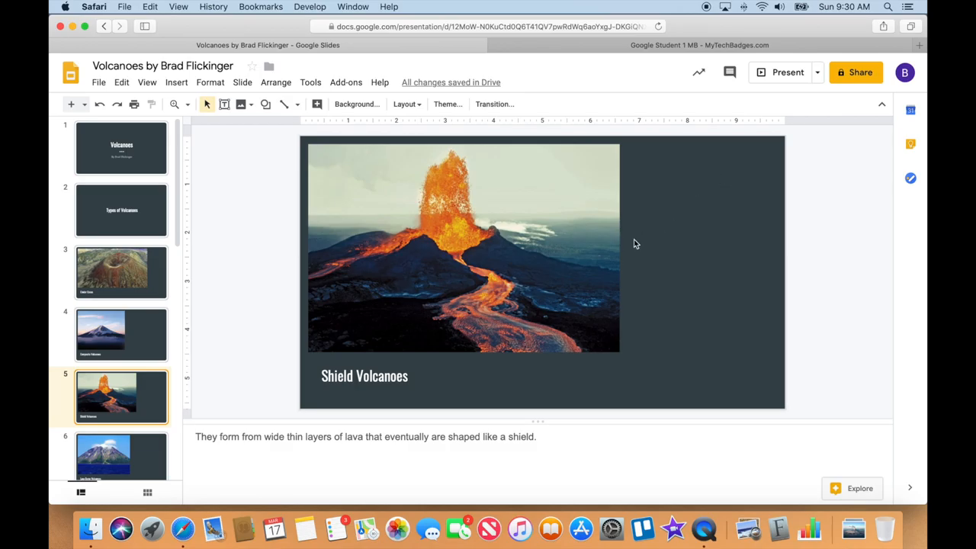
{"action": "left_click", "coordinate": [464, 246]}
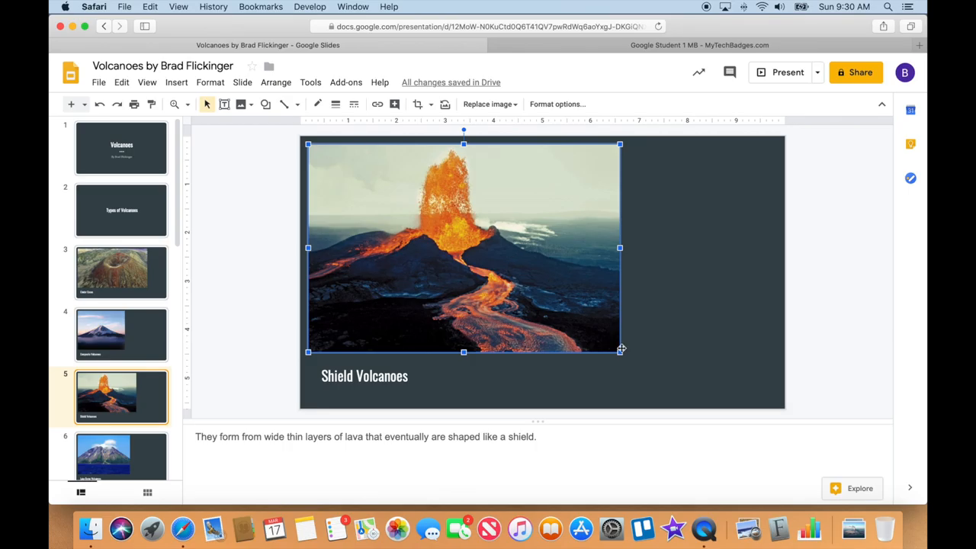
{"action": "mouse_move", "coordinate": [601, 327]}
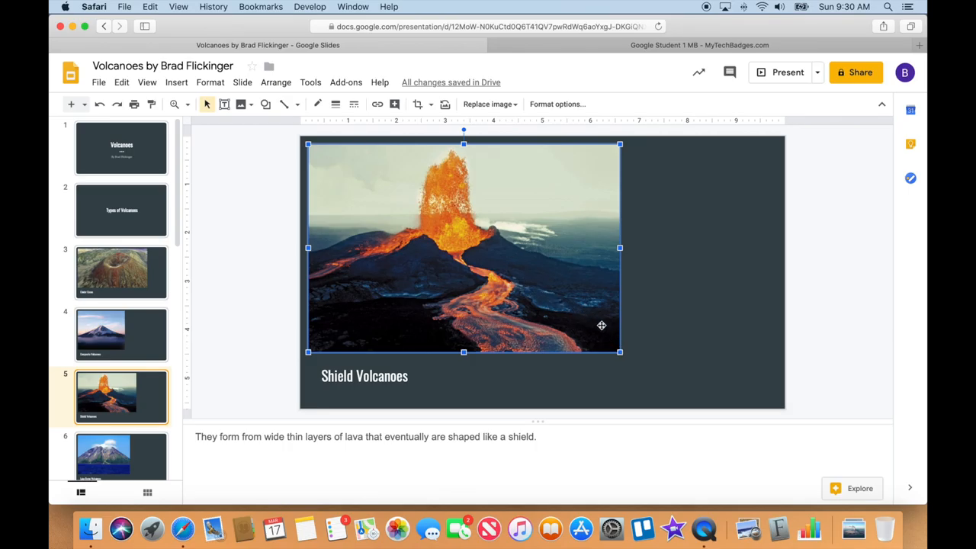
{"action": "mouse_move", "coordinate": [621, 292]}
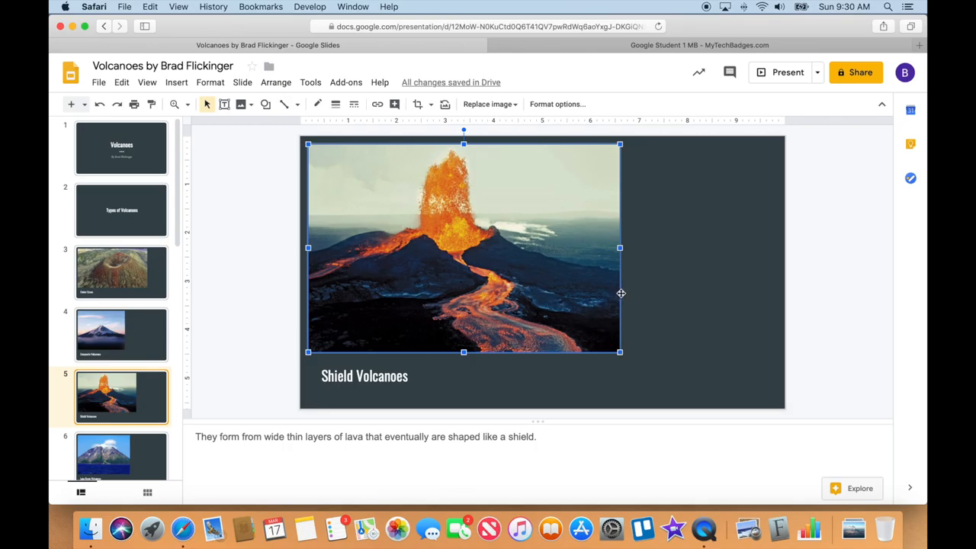
Step back via slide 2 to the 'Volcanoes' title slide in the filmstrip
{"action": "left_click", "coordinate": [253, 267]}
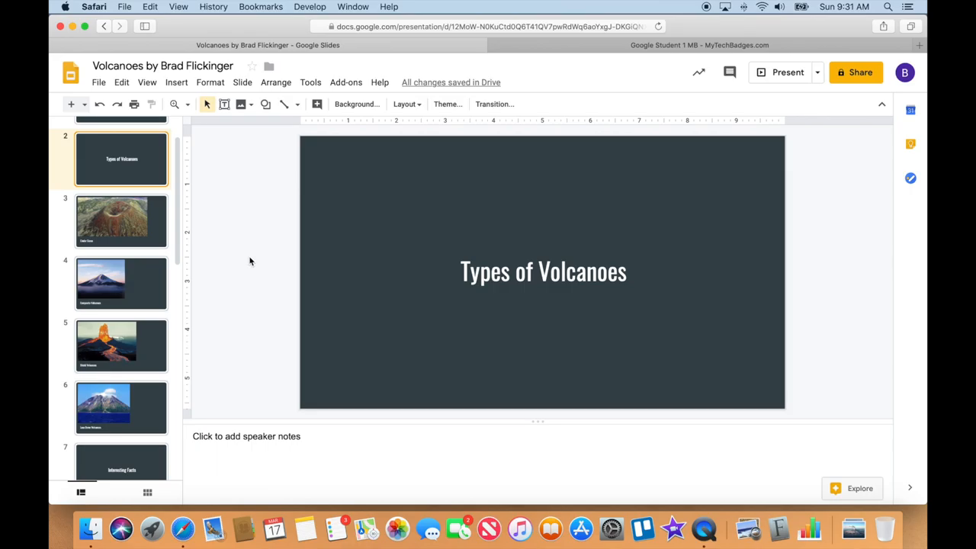
{"action": "left_click", "coordinate": [122, 146]}
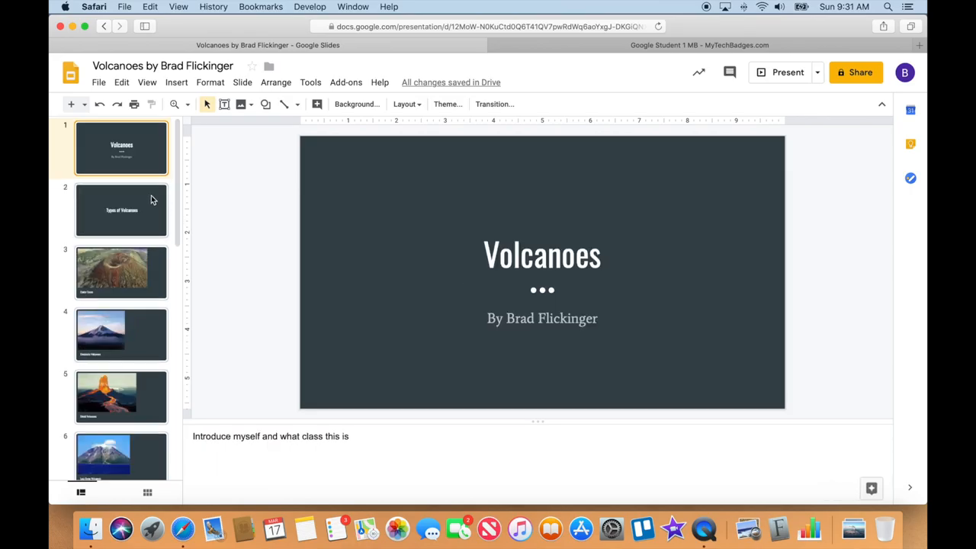